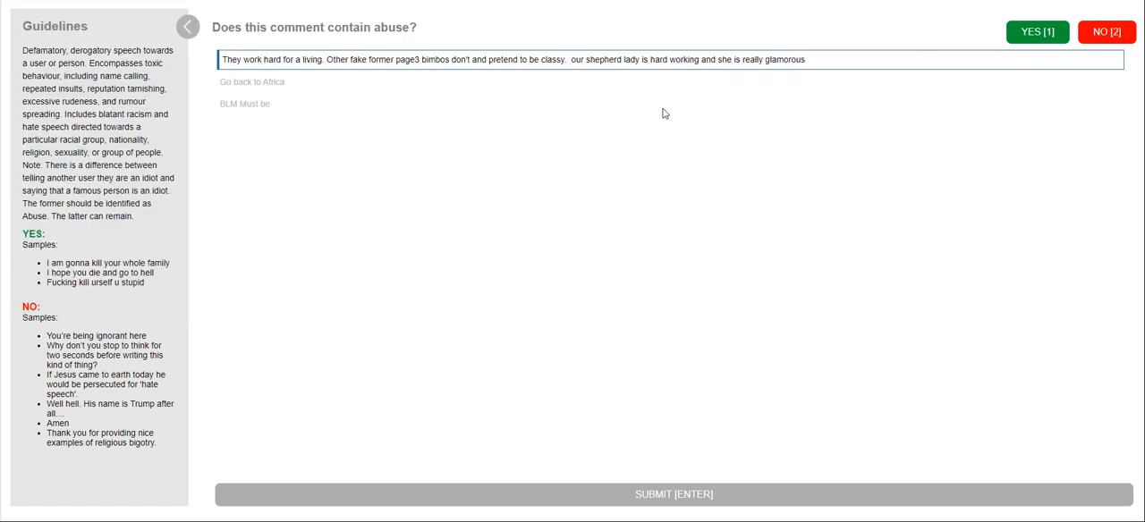
{"action": "mouse_move", "coordinate": [705, 219]}
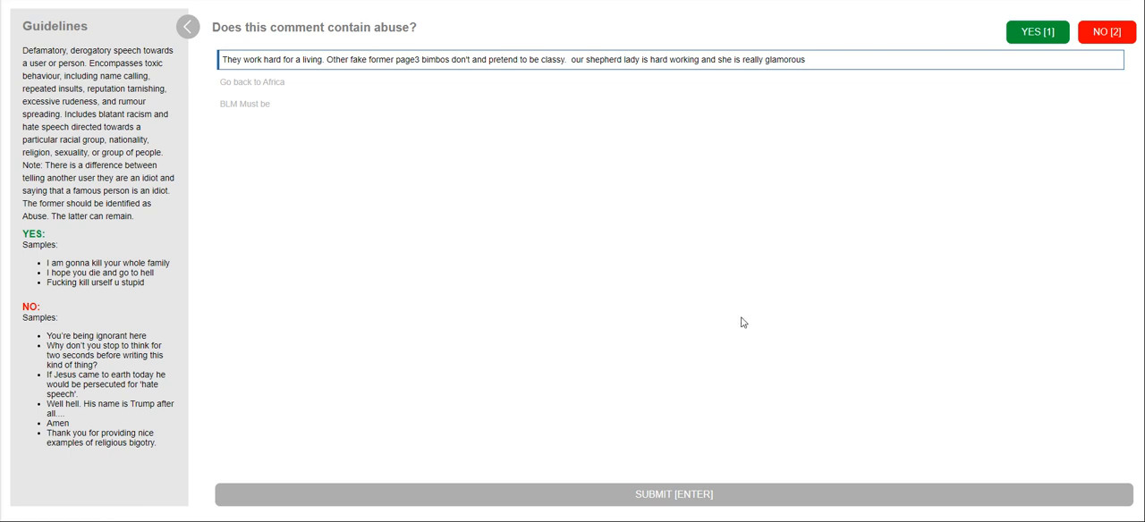
{"action": "mouse_move", "coordinate": [716, 297]}
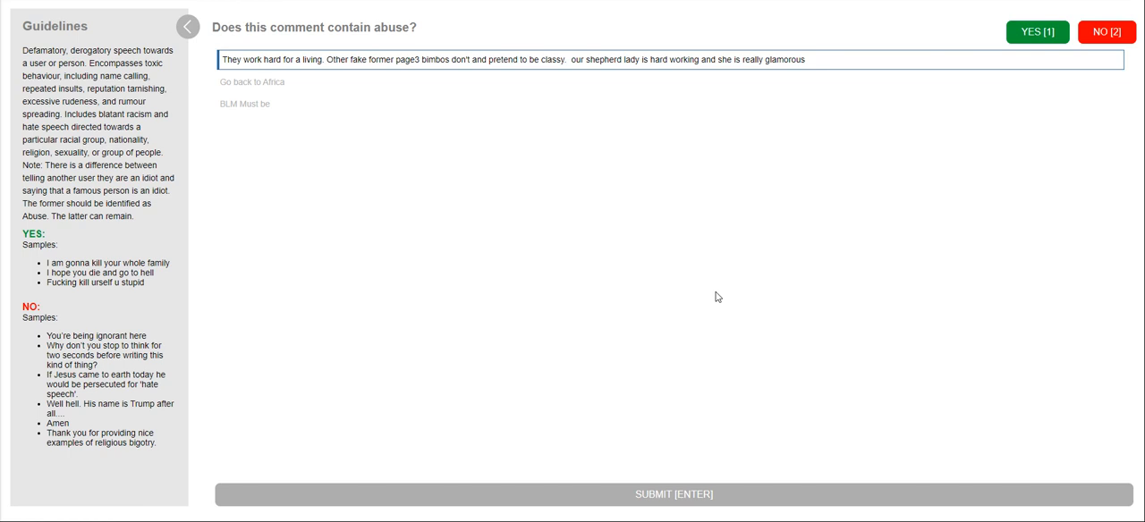
{"action": "mouse_move", "coordinate": [794, 336]}
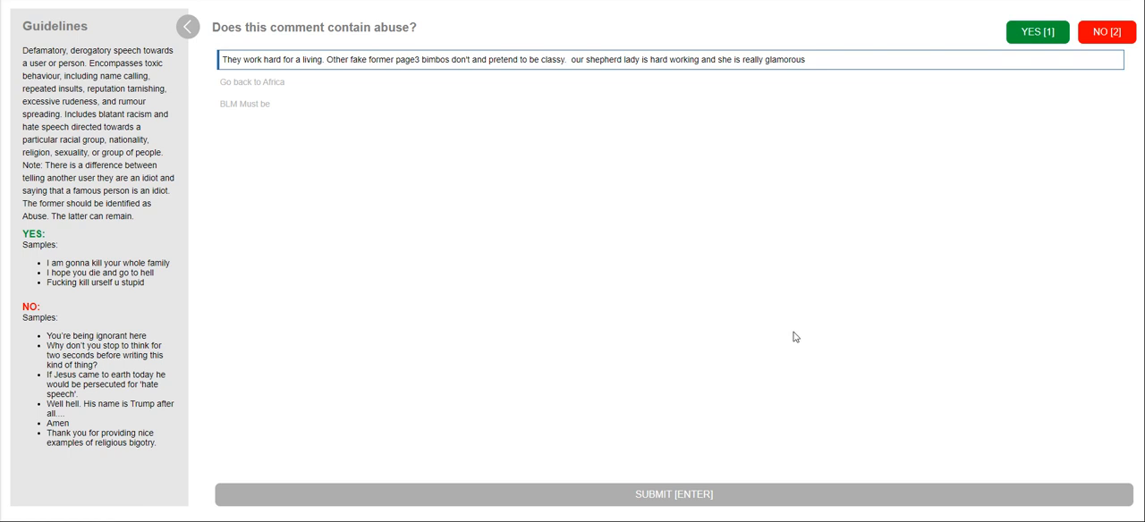
{"action": "mouse_move", "coordinate": [920, 158]}
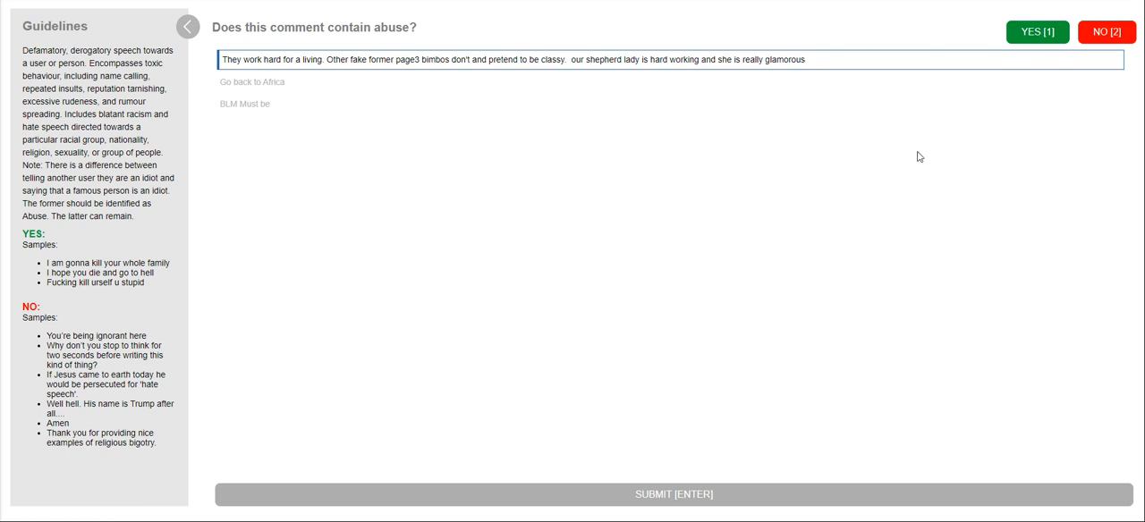
{"action": "mouse_move", "coordinate": [986, 190]}
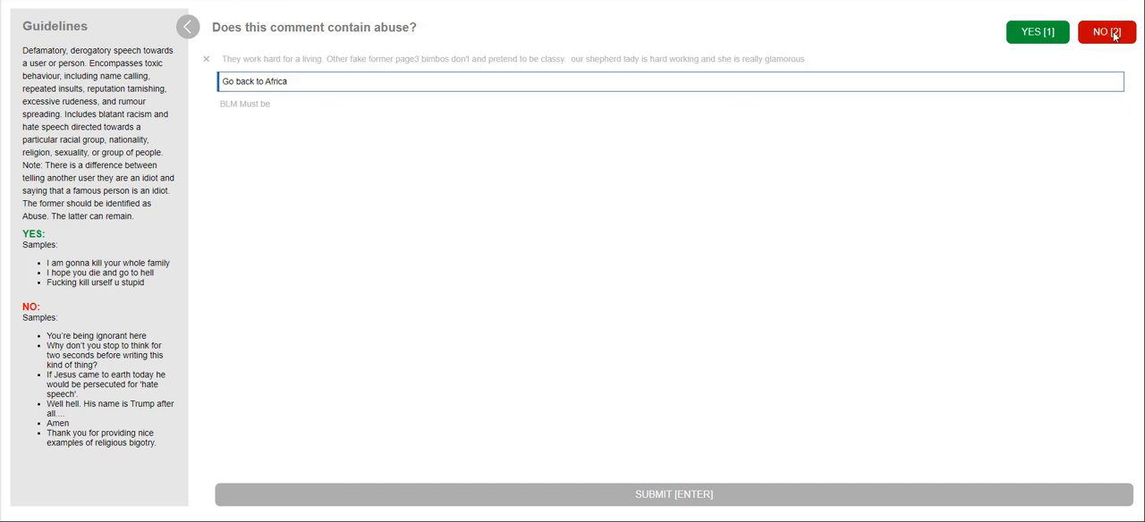
- Mark the 'Go back to Africa' and 'BLM Must be' comments not abusive and submit the batch
{"action": "left_click", "coordinate": [1106, 32]}
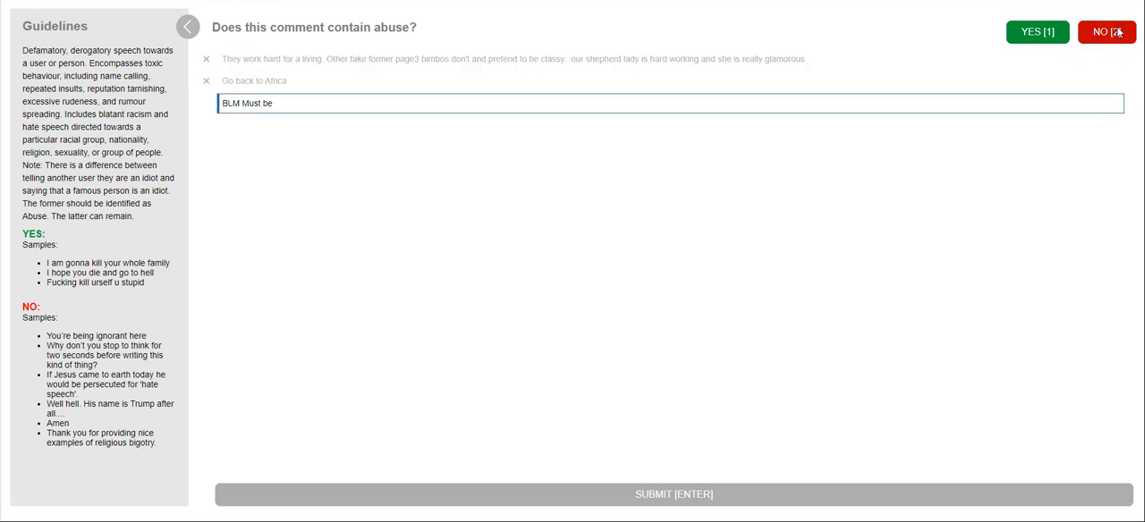
{"action": "left_click", "coordinate": [1106, 32]}
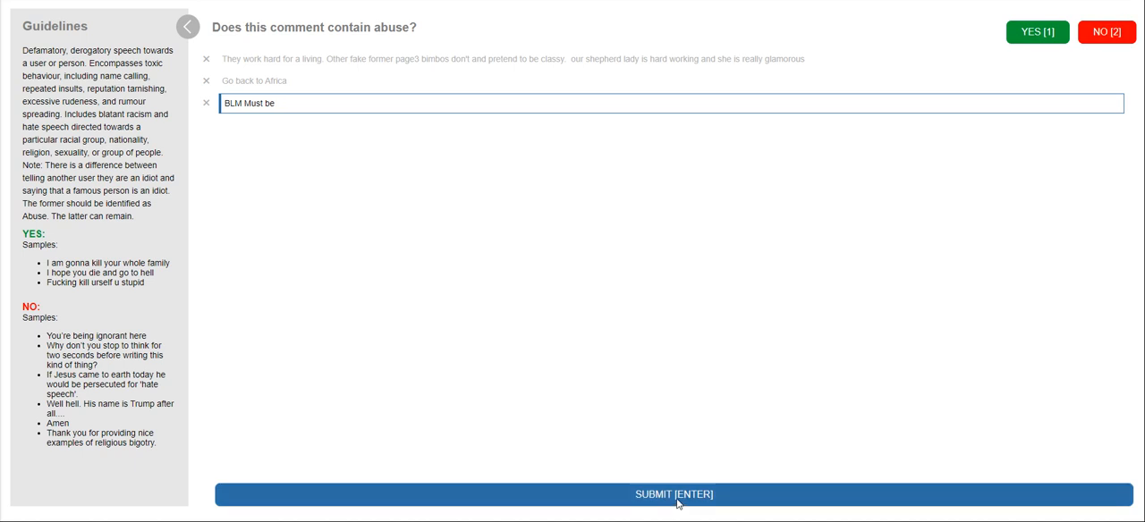
{"action": "left_click", "coordinate": [673, 494]}
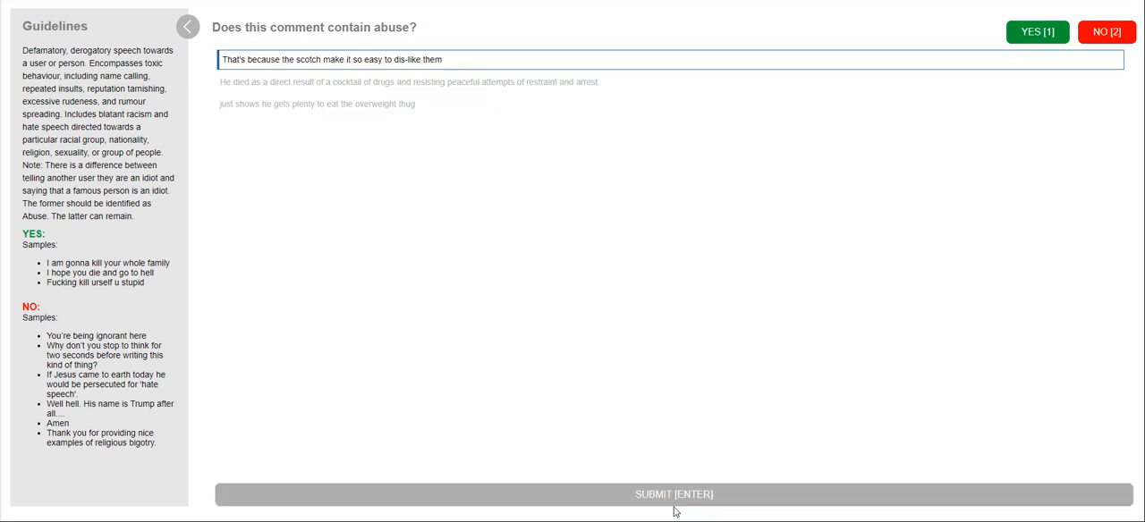
{"action": "mouse_move", "coordinate": [465, 107]}
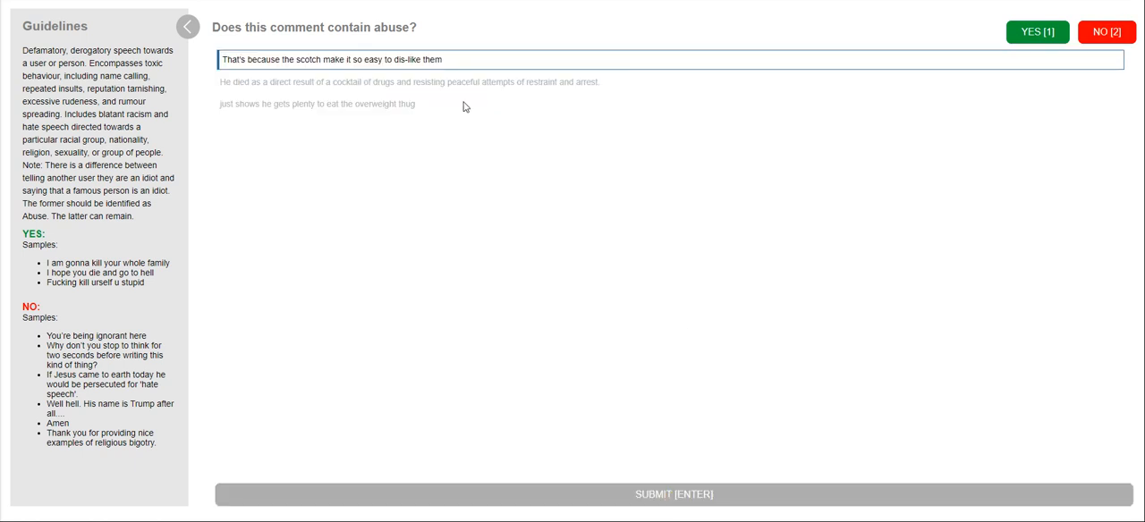
{"action": "mouse_move", "coordinate": [484, 174]}
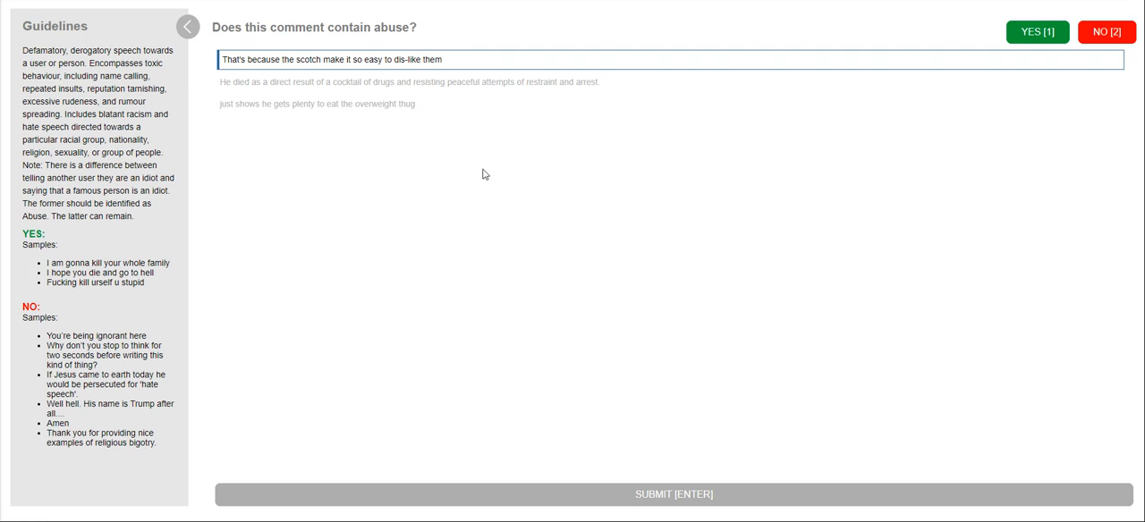
{"action": "mouse_move", "coordinate": [511, 202]}
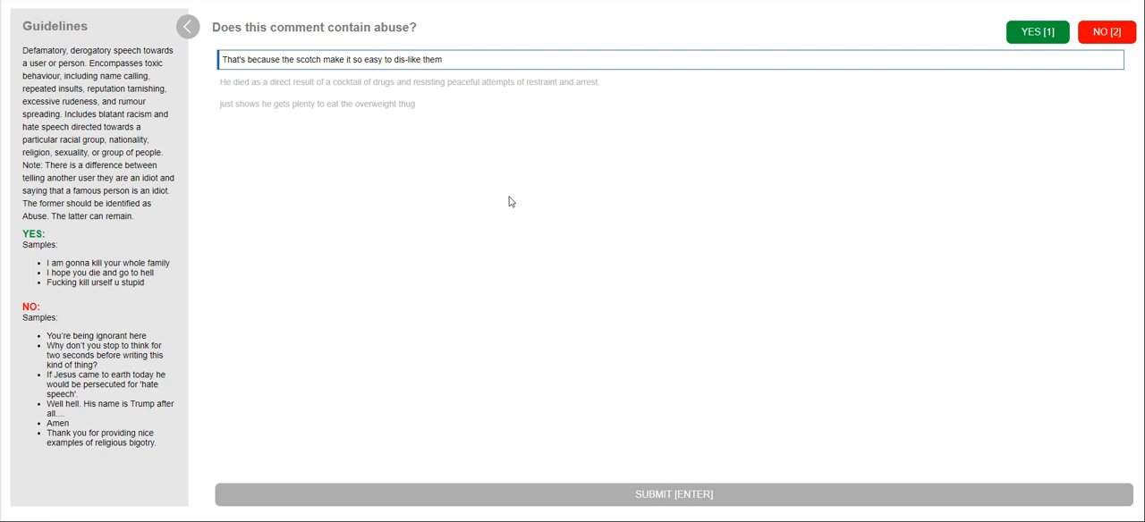
{"action": "mouse_move", "coordinate": [555, 196]}
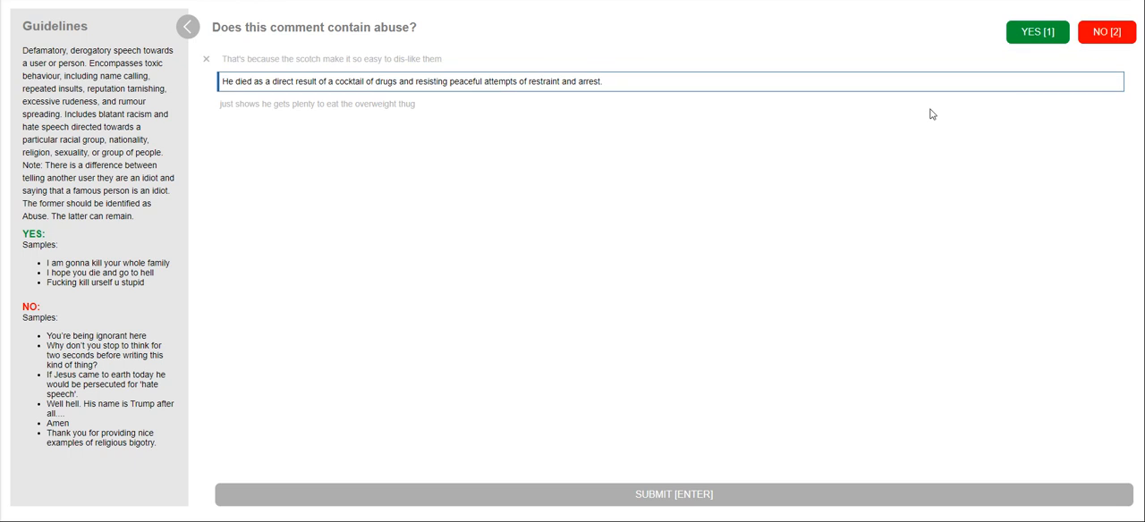
{"action": "mouse_move", "coordinate": [501, 132]}
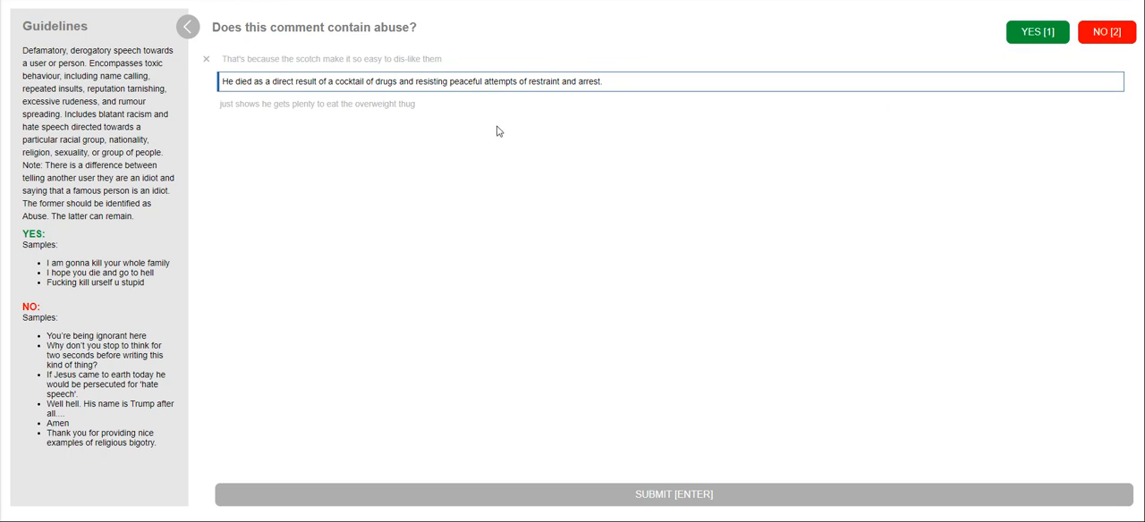
{"action": "mouse_move", "coordinate": [583, 186]}
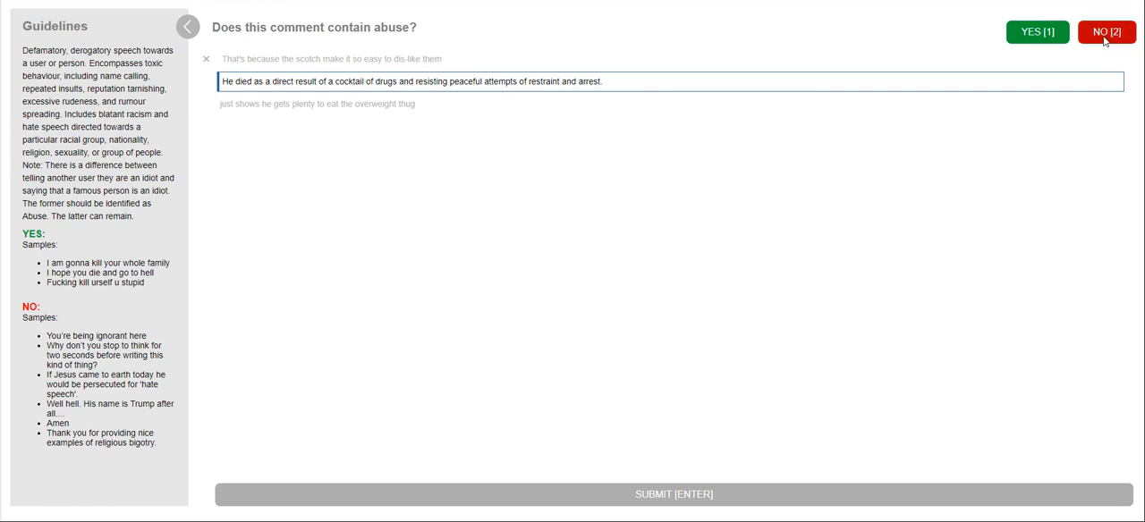
- Mark the drugs-and-arrest comment not abusive and submit the three labels
{"action": "left_click", "coordinate": [1106, 32]}
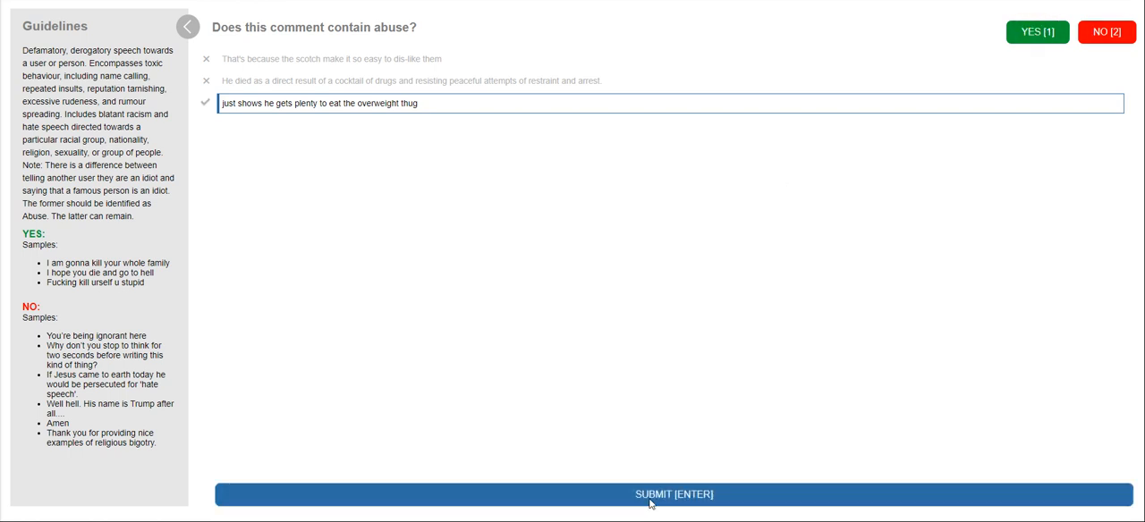
{"action": "left_click", "coordinate": [672, 494]}
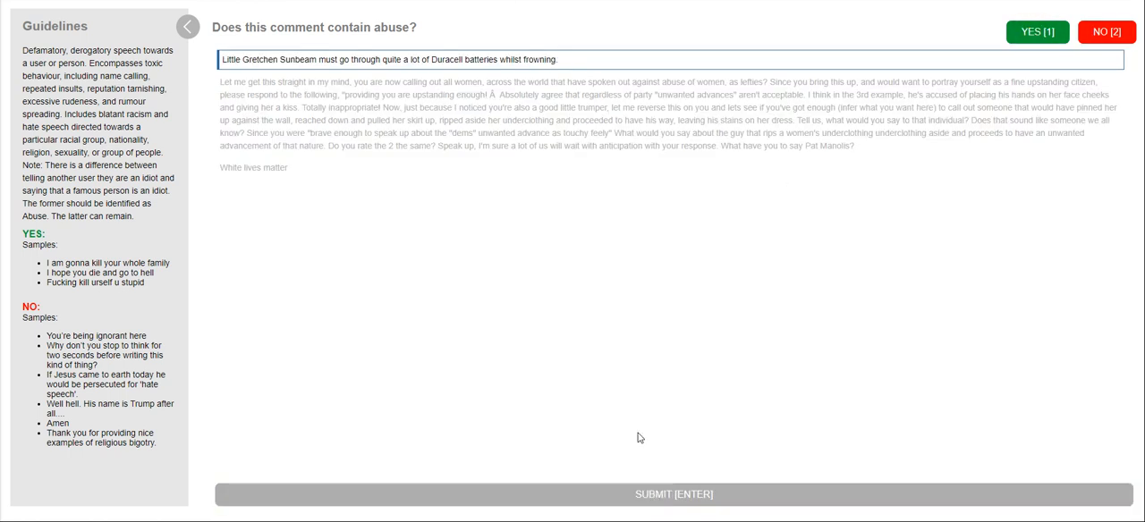
{"action": "mouse_move", "coordinate": [652, 387]}
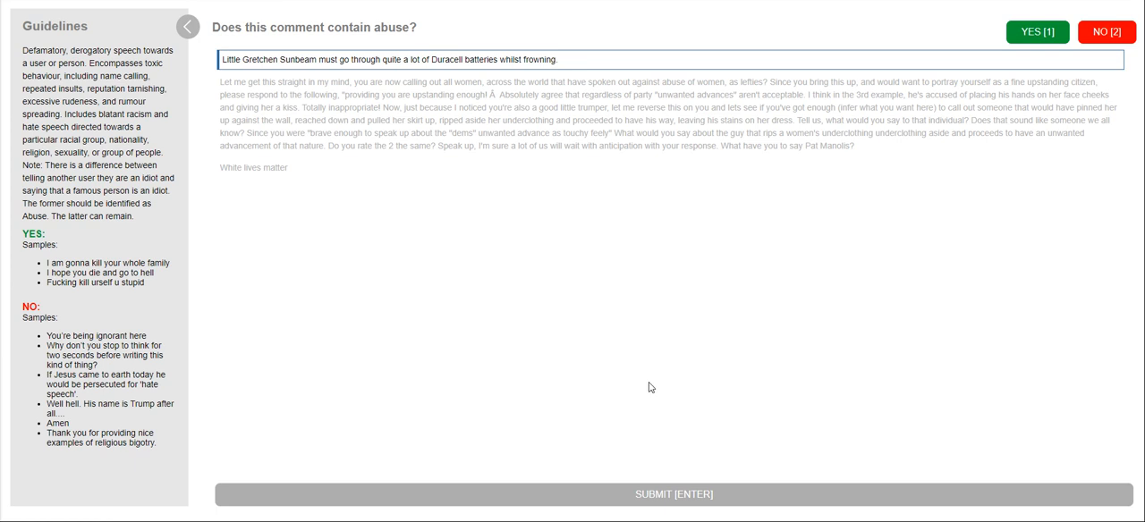
{"action": "mouse_move", "coordinate": [584, 322]}
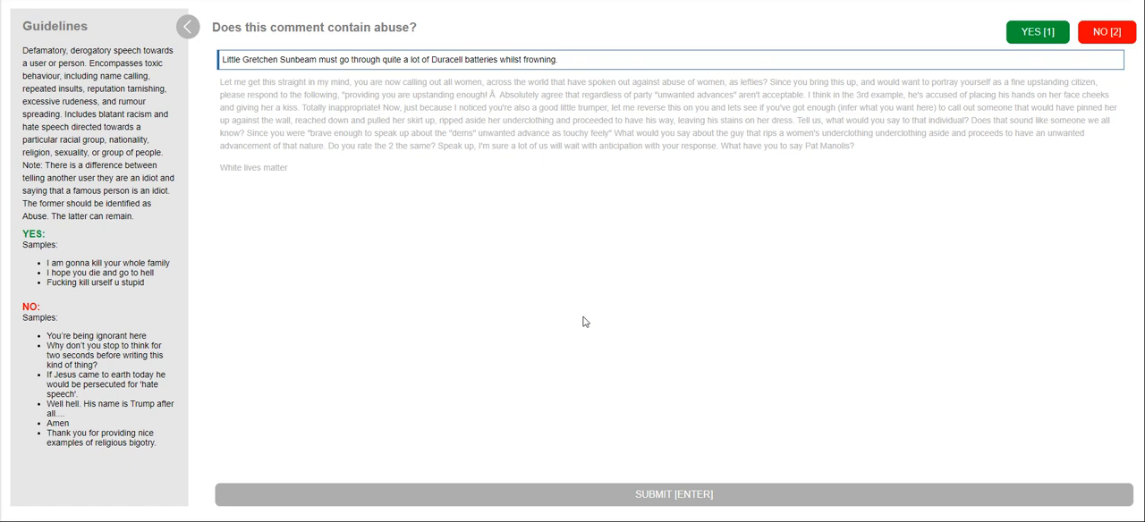
{"action": "mouse_move", "coordinate": [626, 265]}
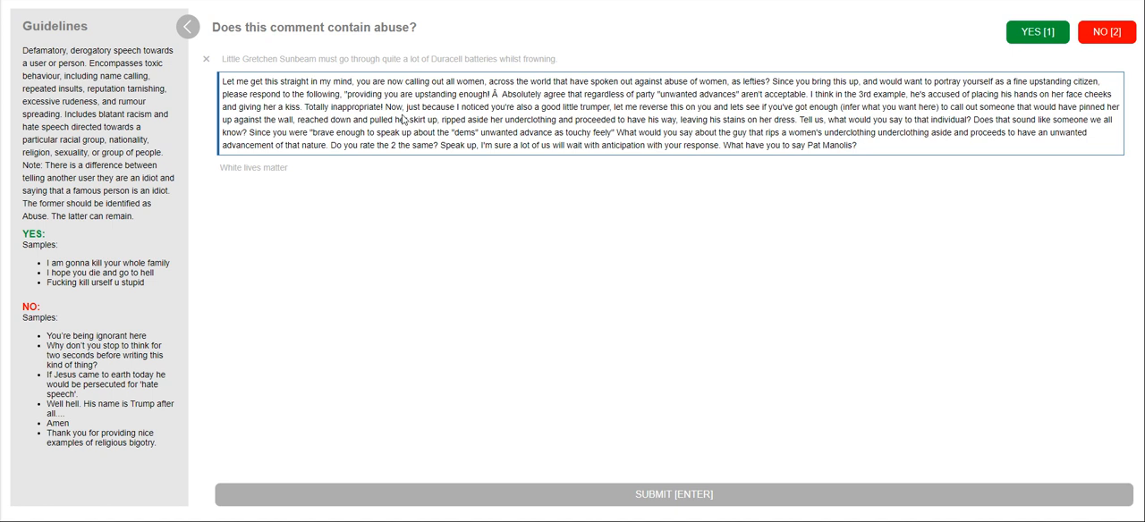
{"action": "mouse_move", "coordinate": [405, 158]}
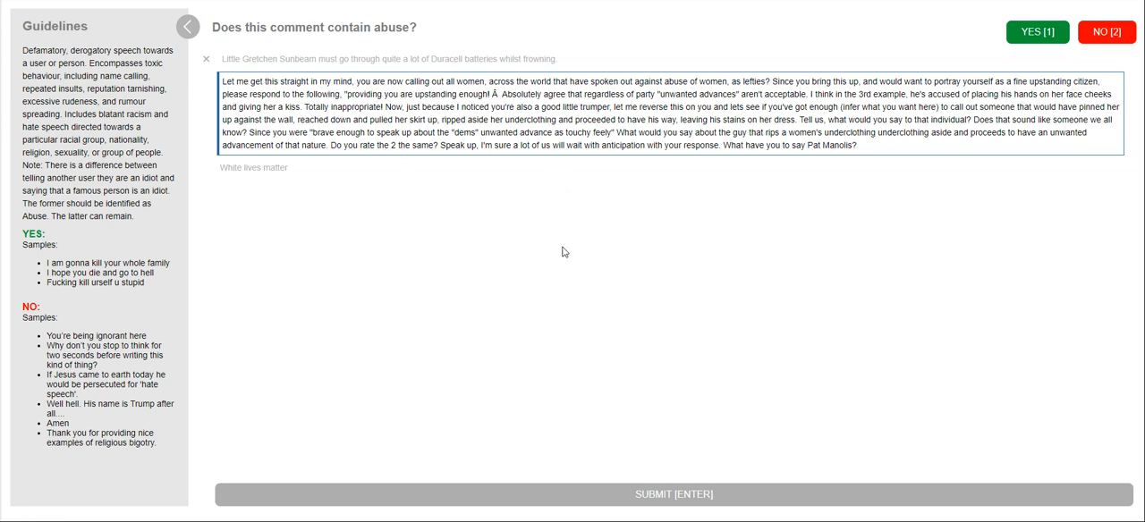
{"action": "mouse_move", "coordinate": [917, 161]}
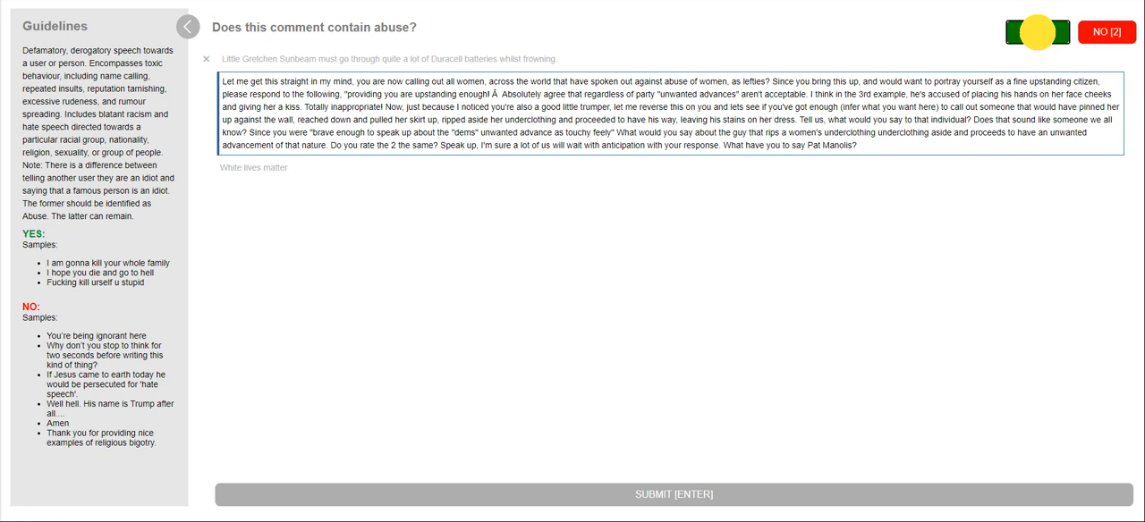
- Mark the long rant about women abusive and submit the batch with Enter
{"action": "left_click", "coordinate": [1036, 32]}
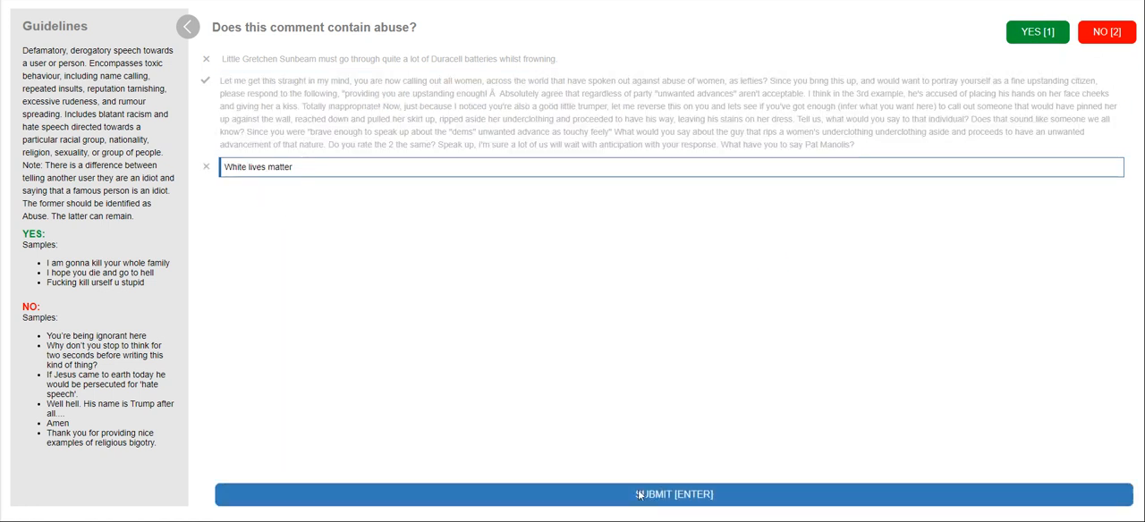
{"action": "key", "text": "Enter"}
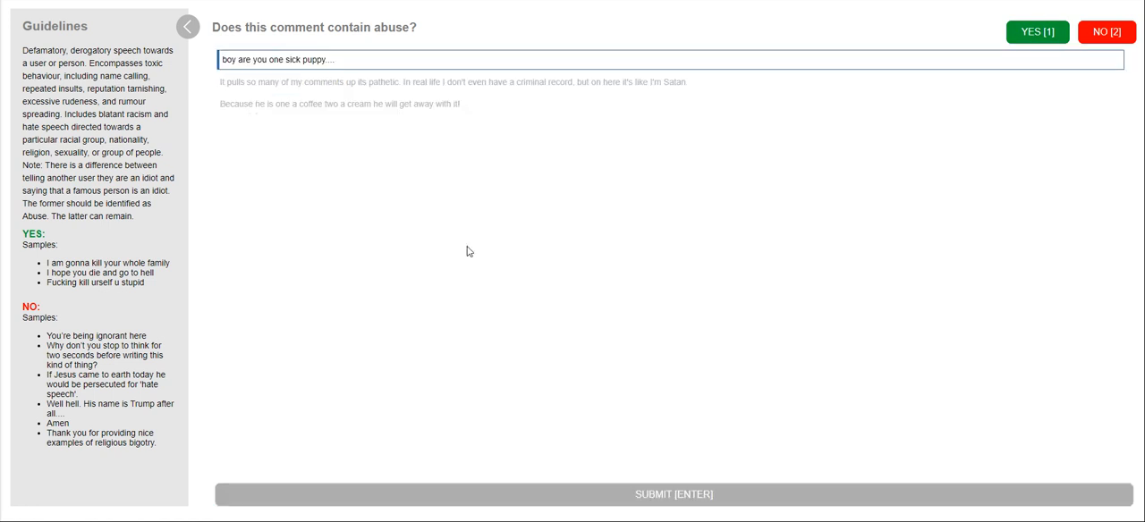
{"action": "mouse_move", "coordinate": [414, 193]}
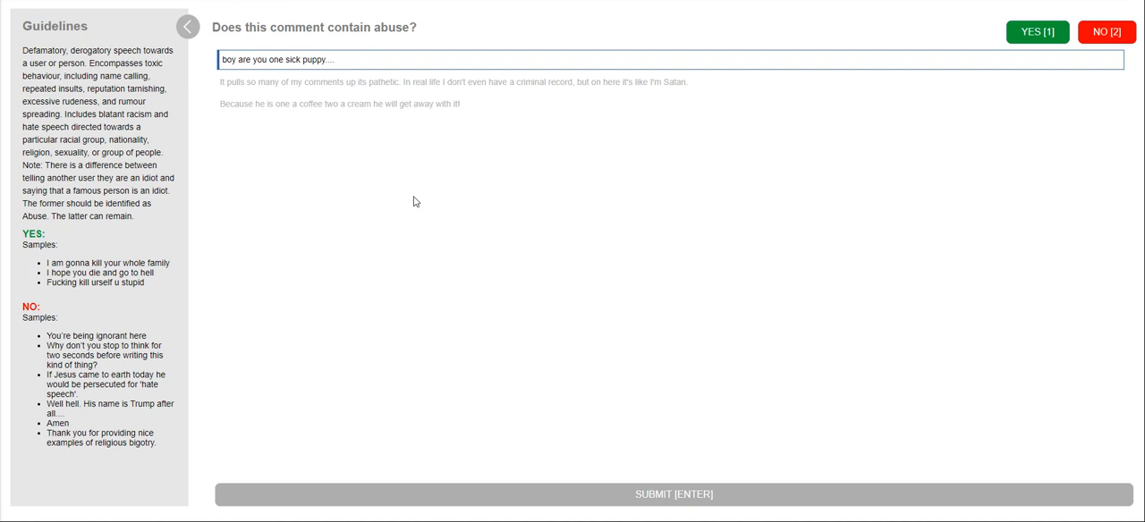
{"action": "mouse_move", "coordinate": [433, 236]}
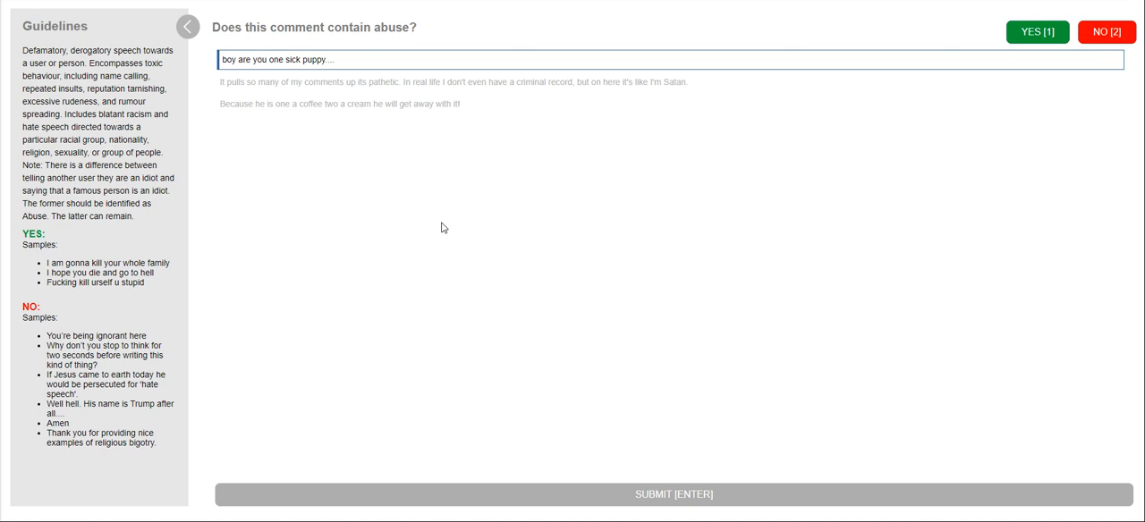
{"action": "mouse_move", "coordinate": [451, 244]}
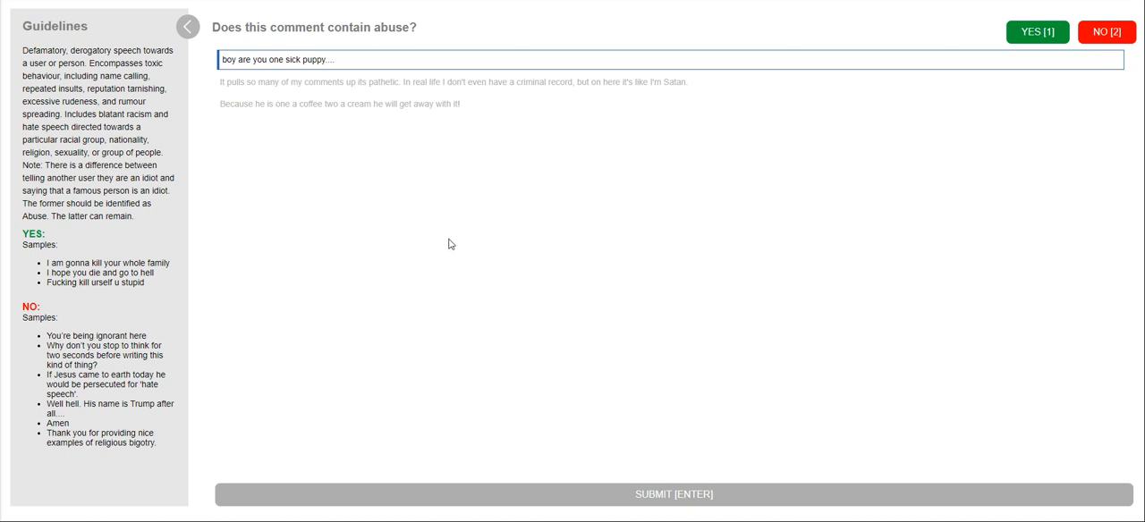
{"action": "mouse_move", "coordinate": [465, 247]}
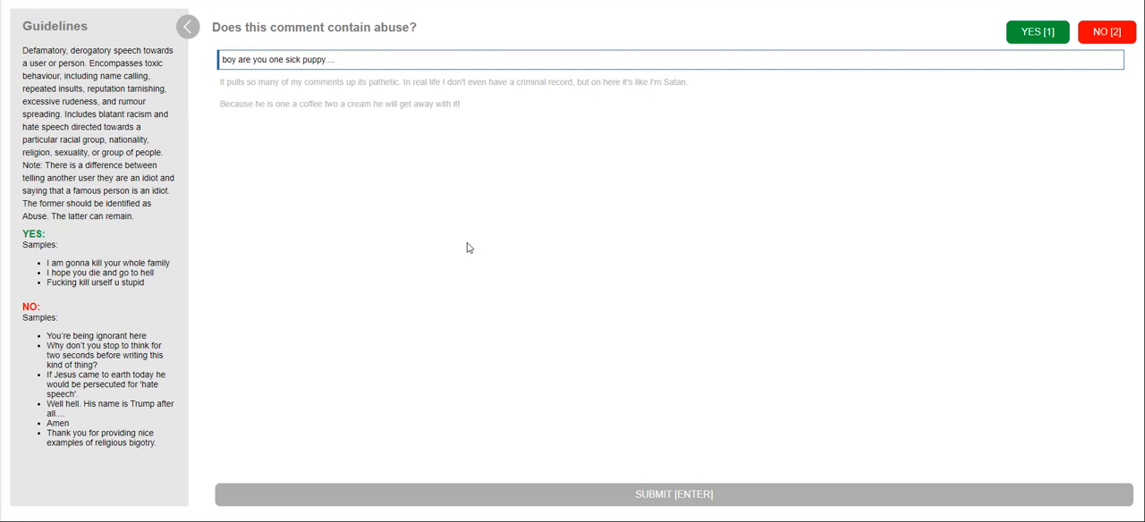
{"action": "mouse_move", "coordinate": [517, 265]}
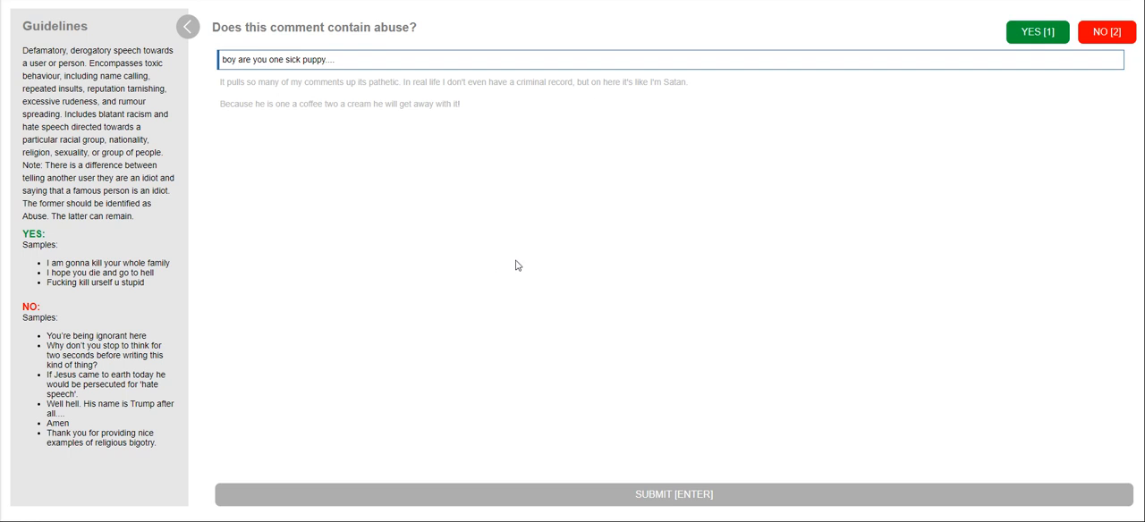
{"action": "mouse_move", "coordinate": [521, 279]}
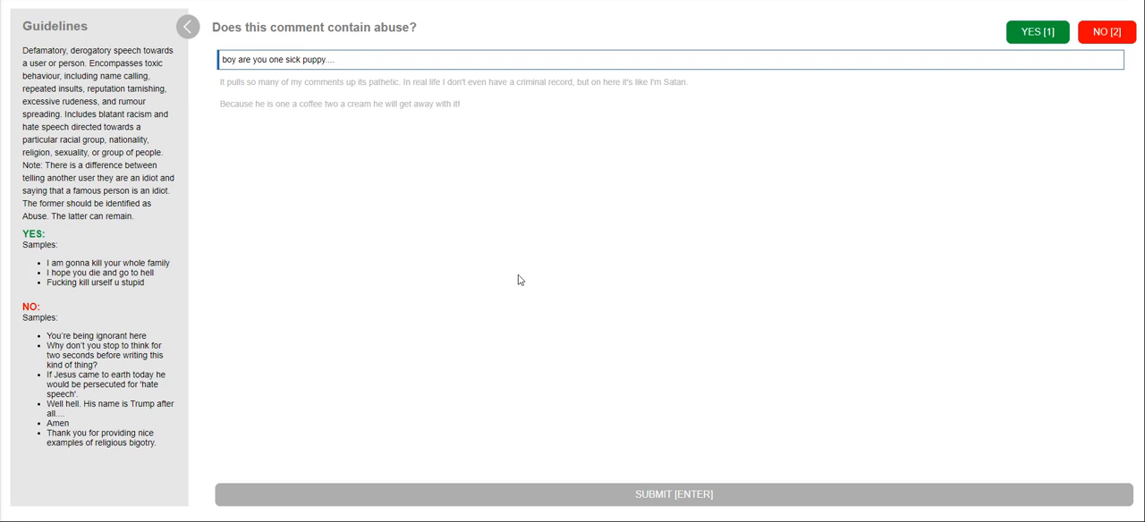
{"action": "mouse_move", "coordinate": [634, 197]}
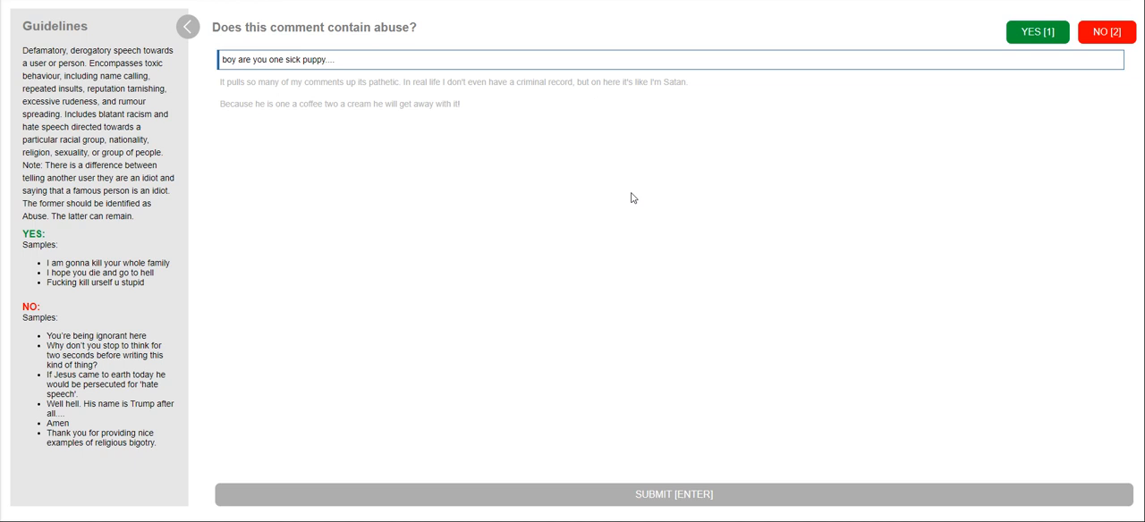